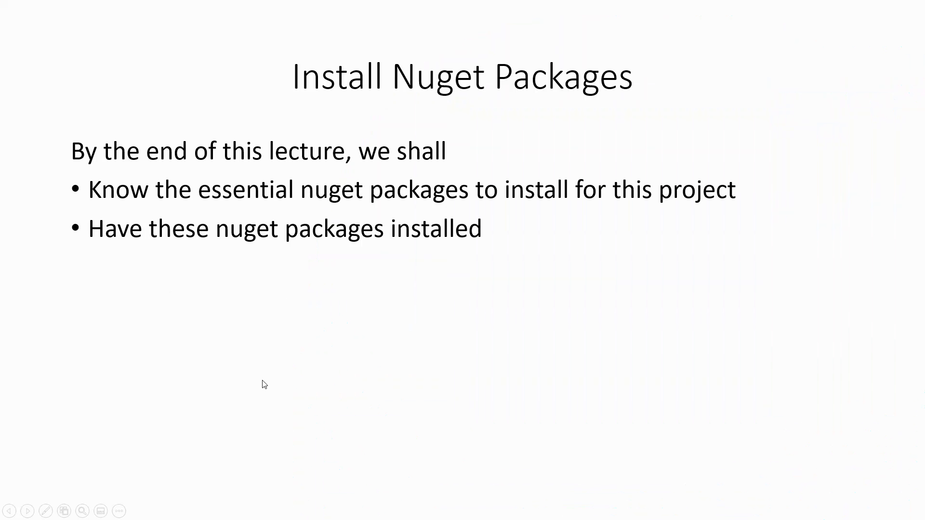
Close all open document tabs, saving the unsaved HomeController.cs changes.
click(109, 510)
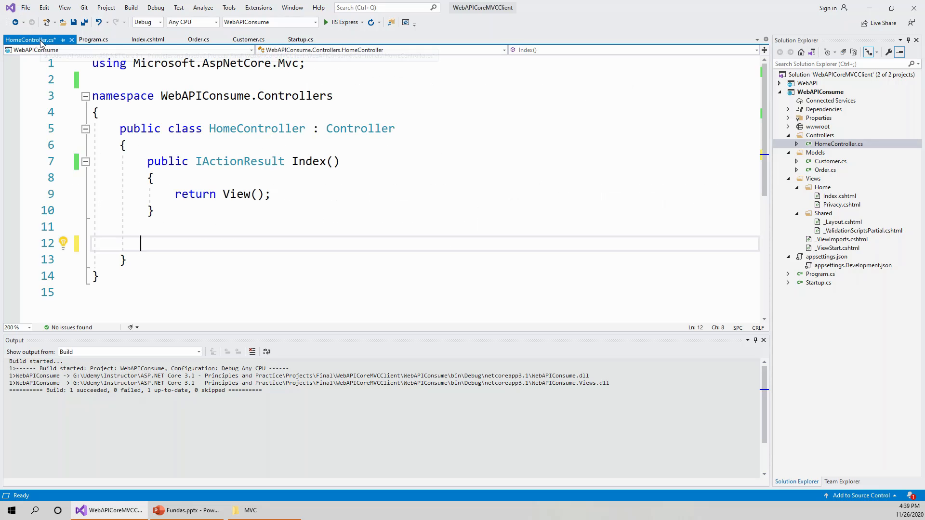
right_click(30, 40)
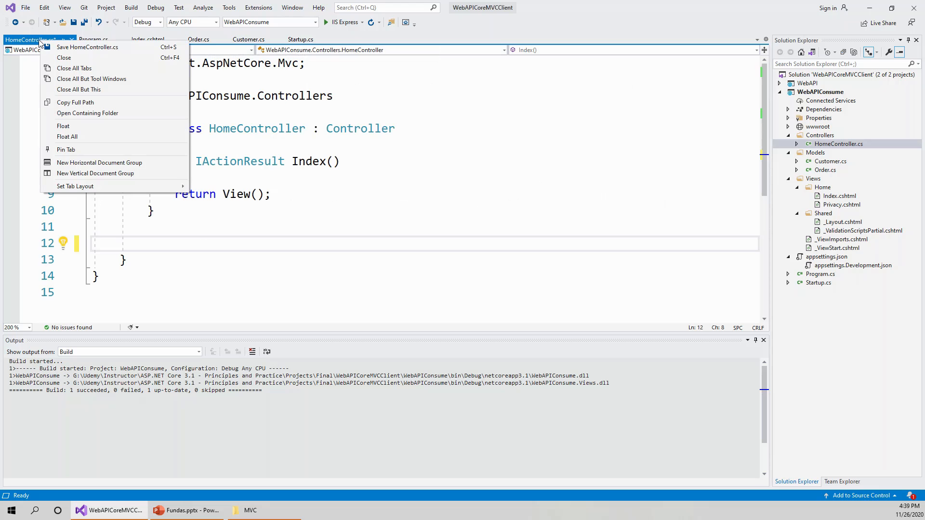
mouse_move(75, 68)
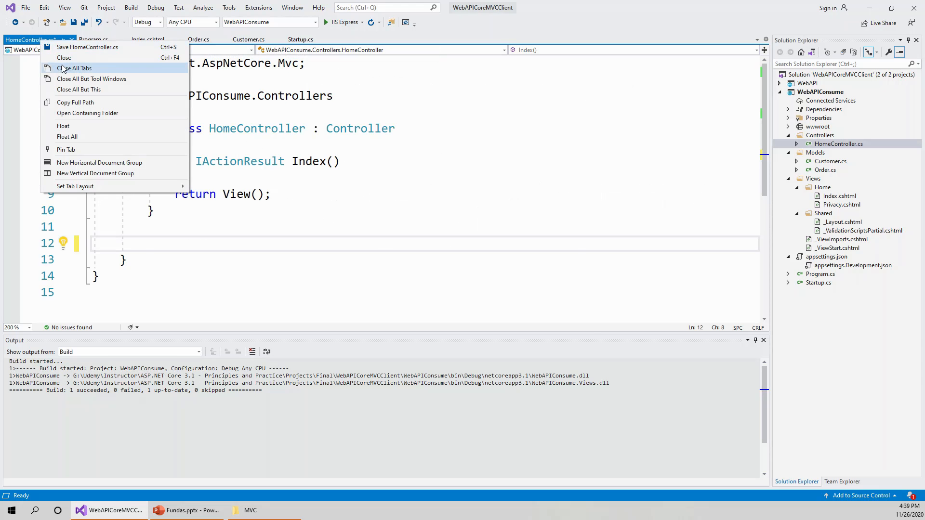
click(75, 68)
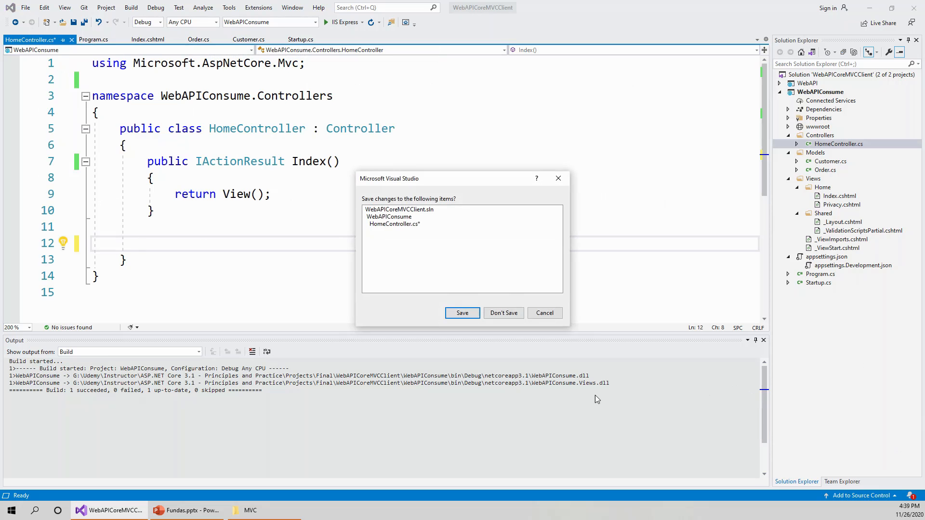
mouse_move(462, 312)
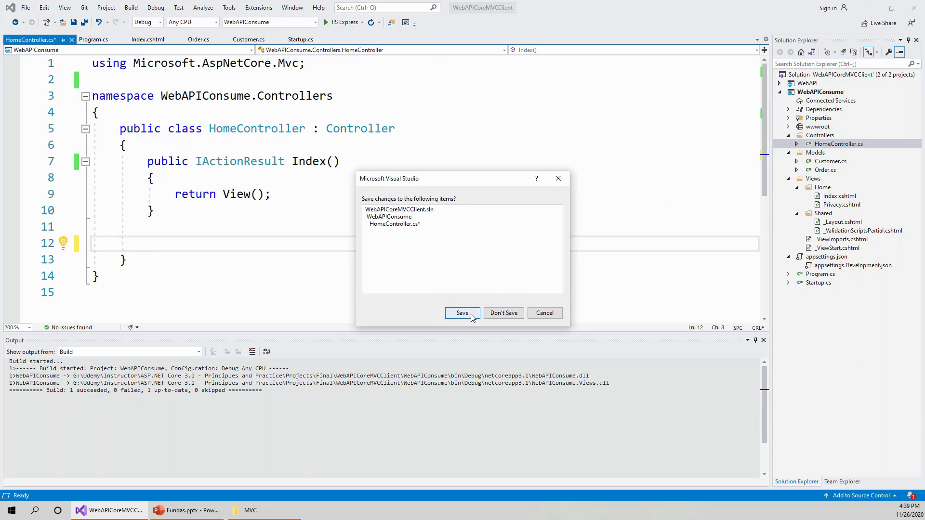
click(461, 312)
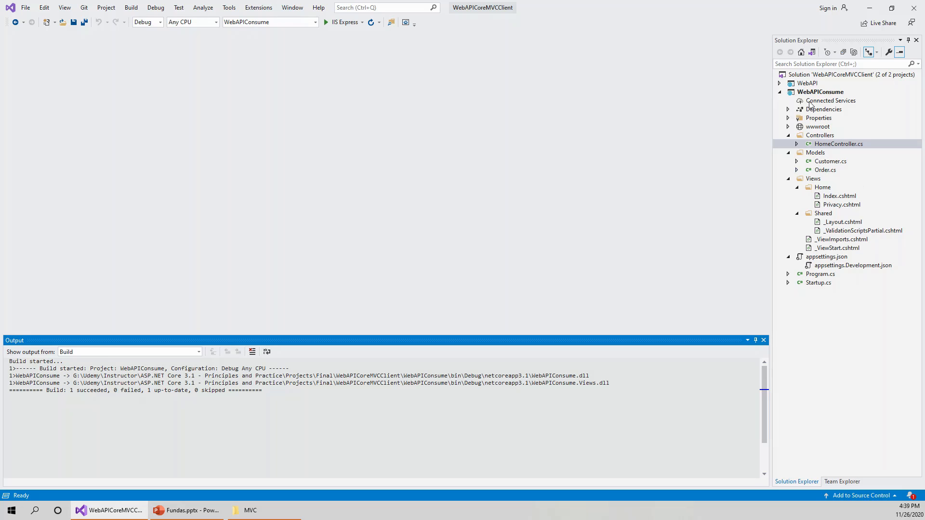
Manage NuGet packages for WebAPIConsume and search 'Microsoft.' to pick Microsoft.VisualStudio.Web.CodeGeneration.Design.
click(821, 92)
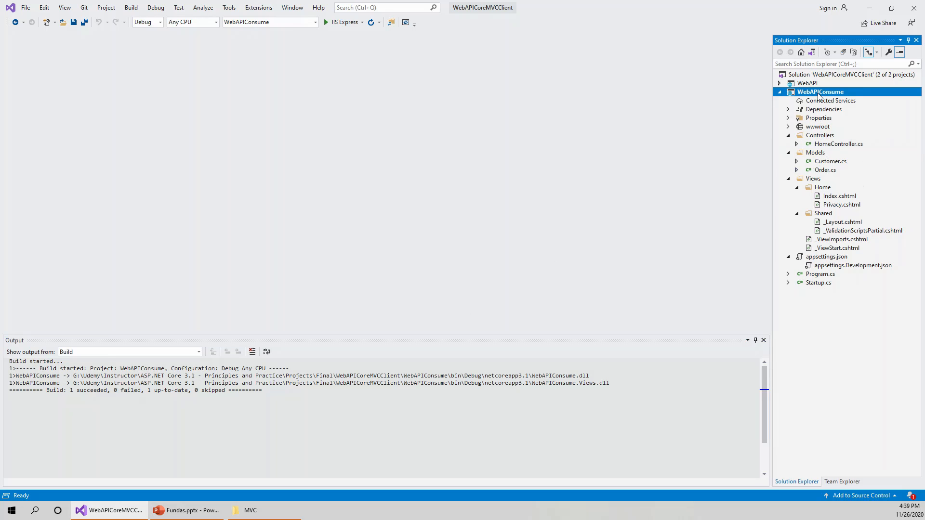
right_click(819, 92)
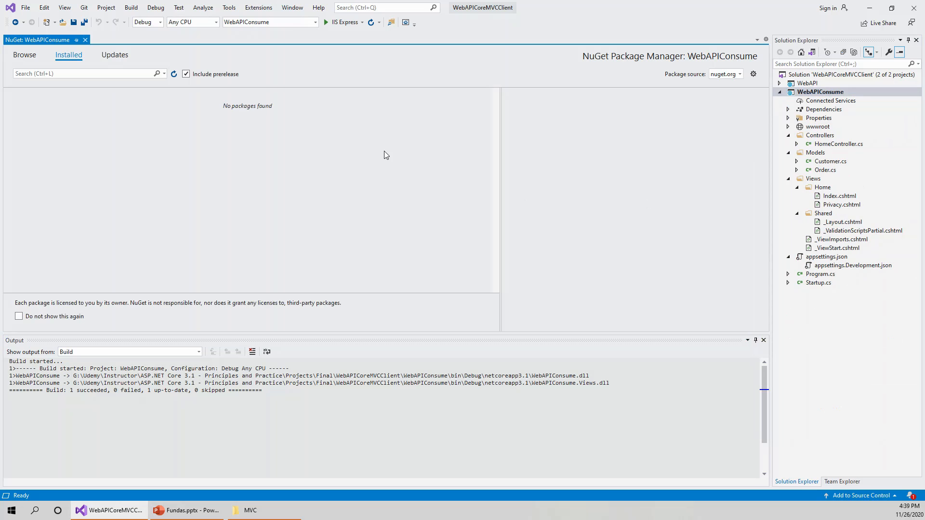
mouse_move(92, 98)
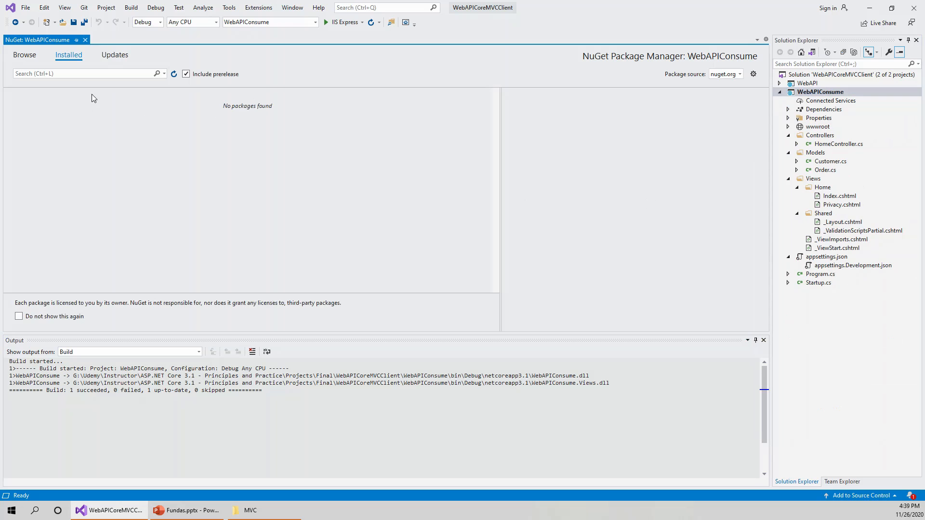
mouse_move(67, 81)
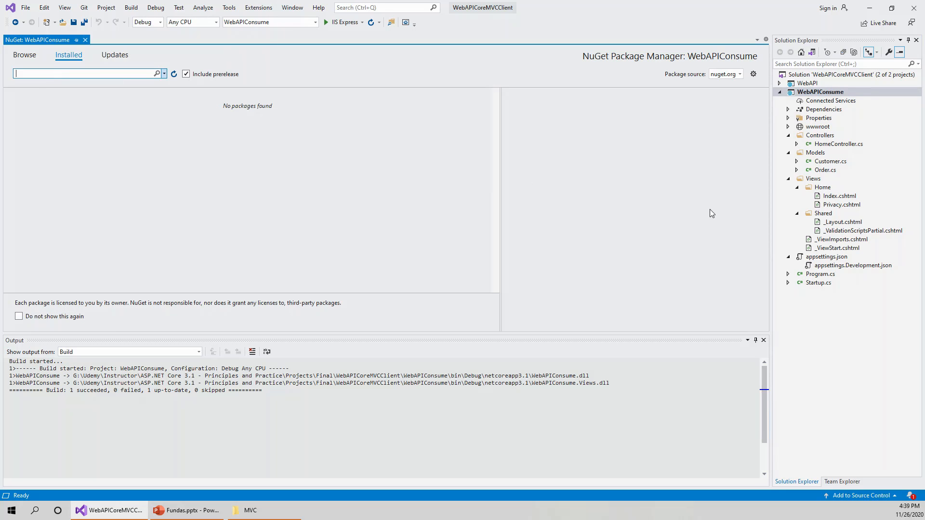
text(Micro)
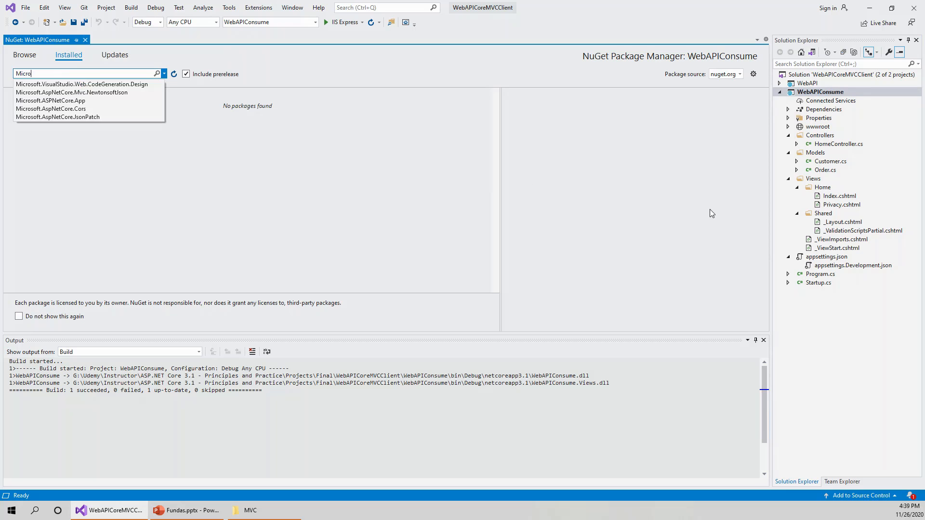
text(soft)
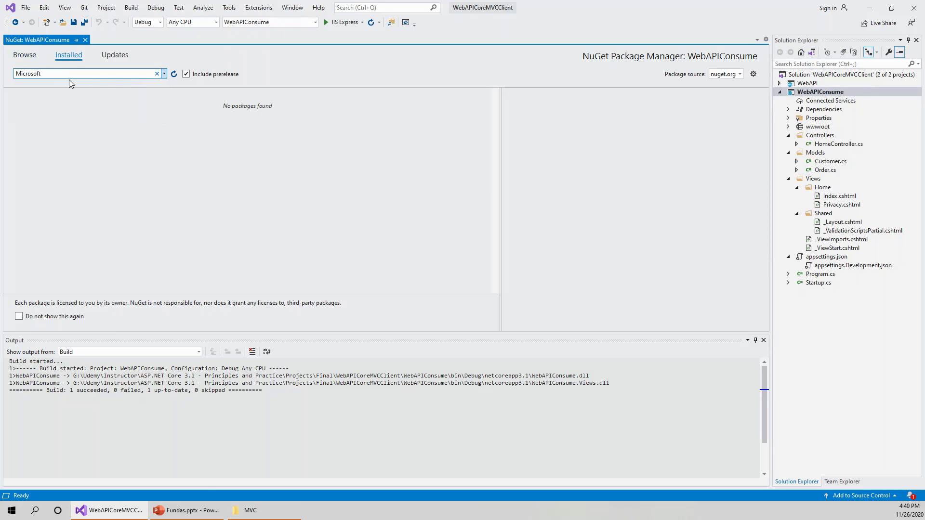
text(.)
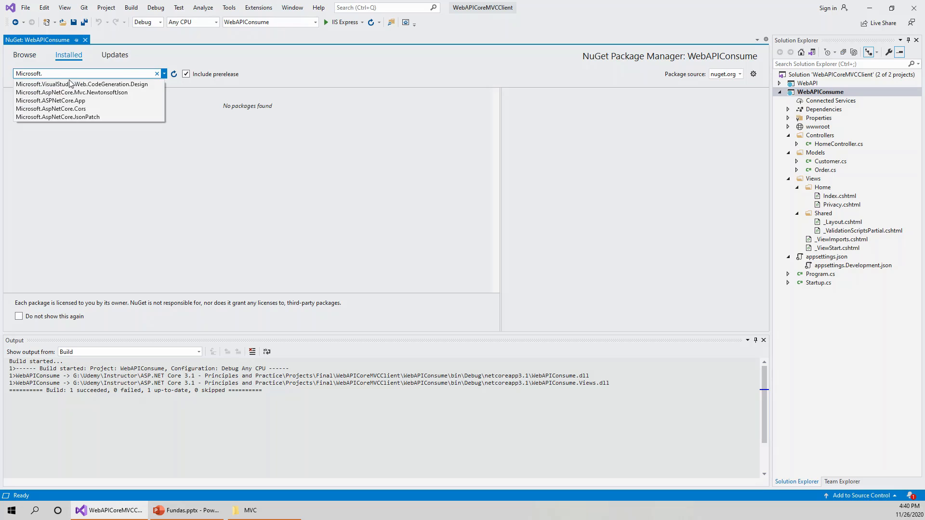
click(82, 84)
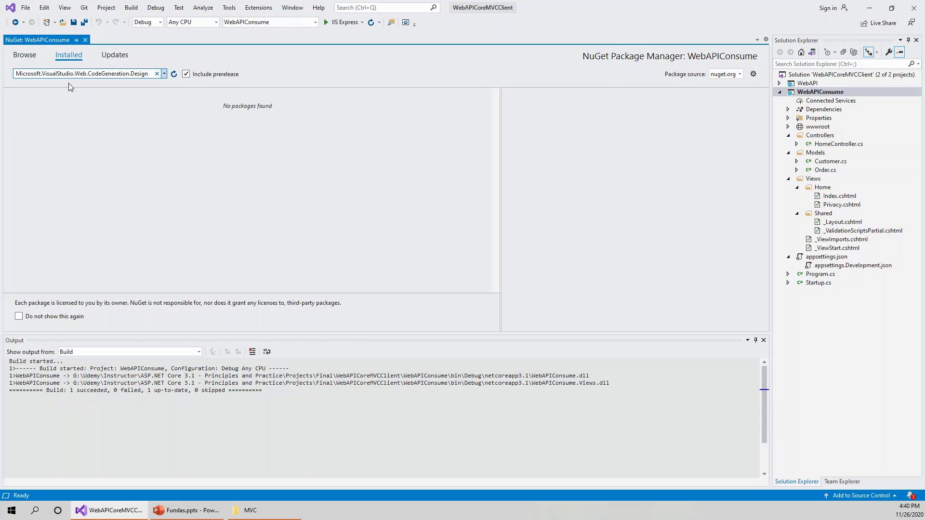
Choose version 3.1.4 of Microsoft.VisualStudio.Web.CodeGeneration.Design in Browse results and begin installing it.
click(24, 54)
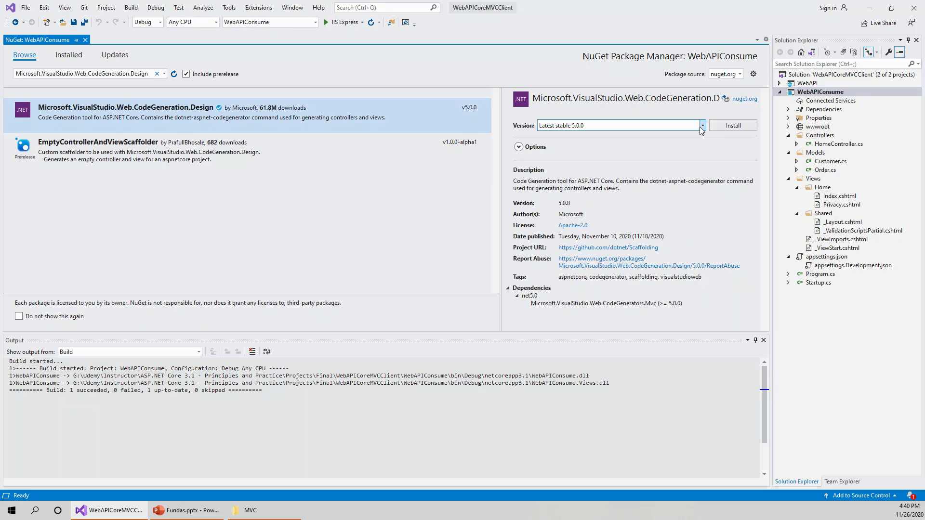
click(701, 125)
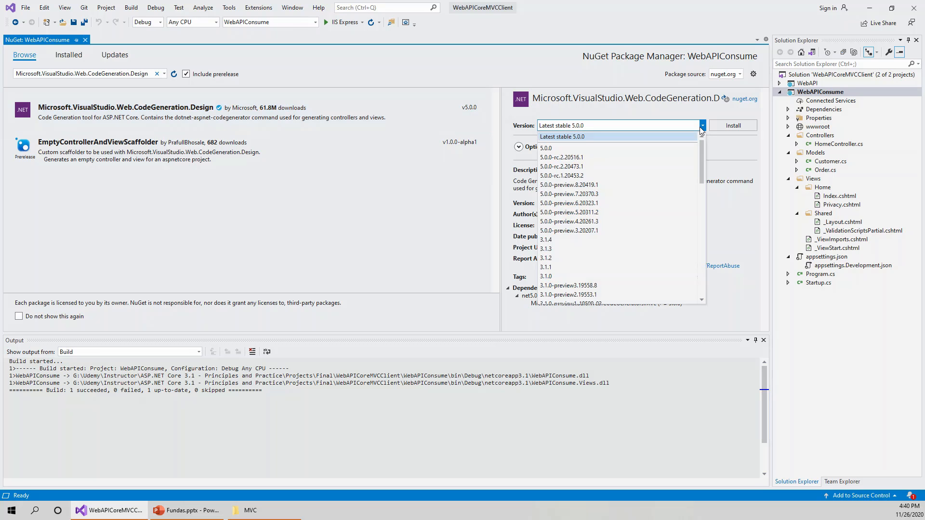
mouse_move(577, 240)
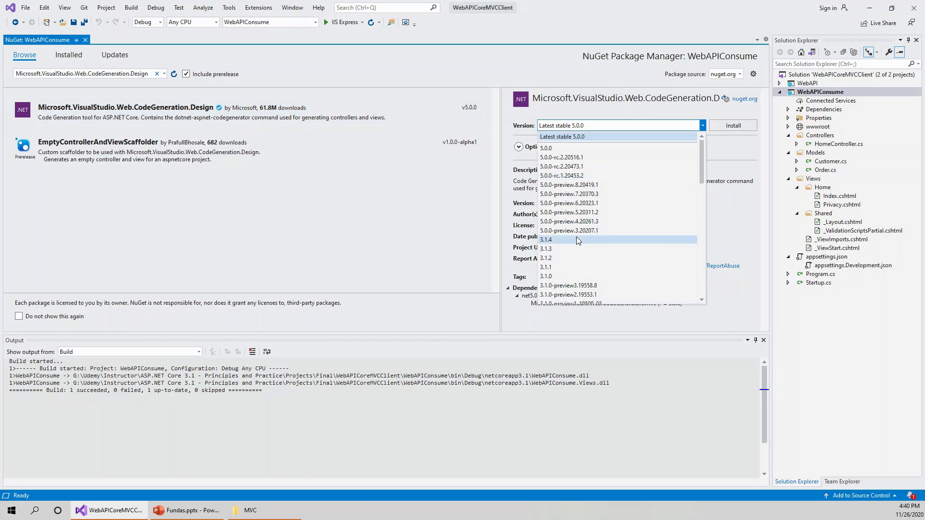
click(545, 240)
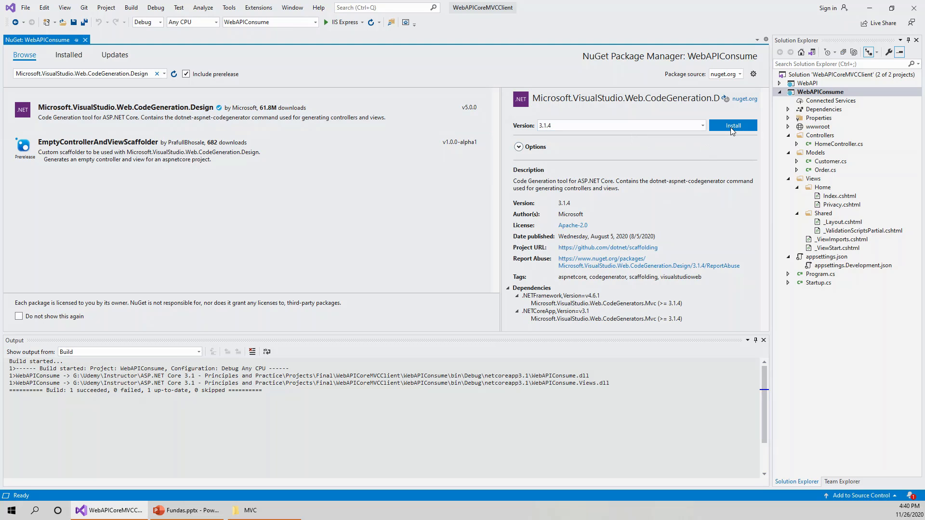
click(732, 125)
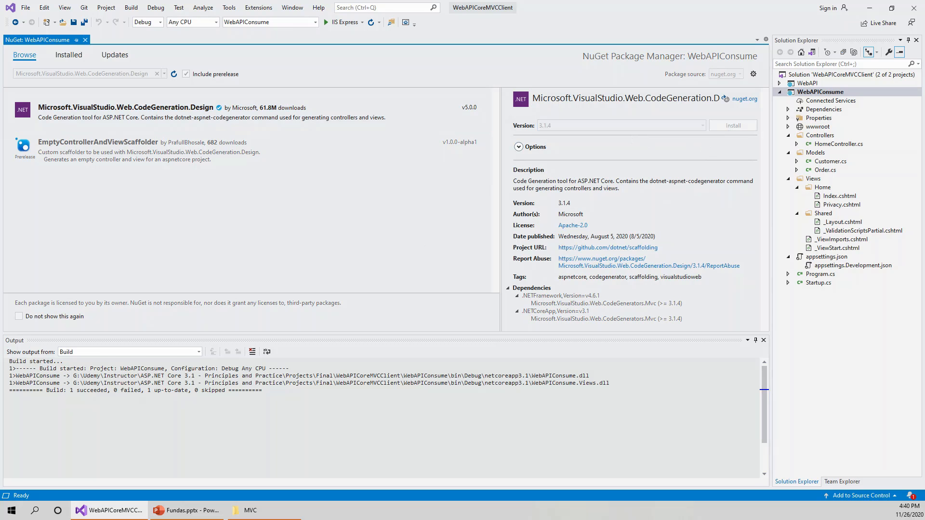
Accept the licence terms so CodeGeneration.Design 3.1.4 and its dependencies install with zero errors.
click(731, 126)
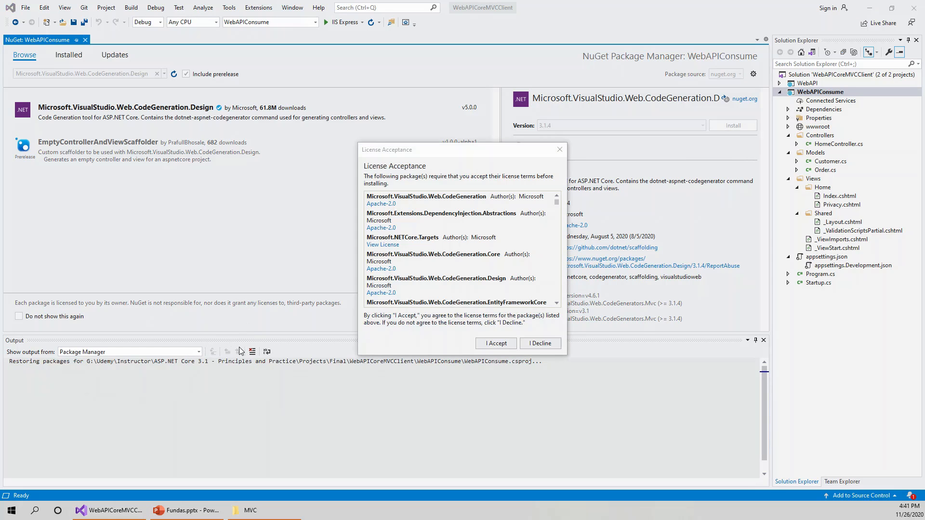
mouse_move(496, 343)
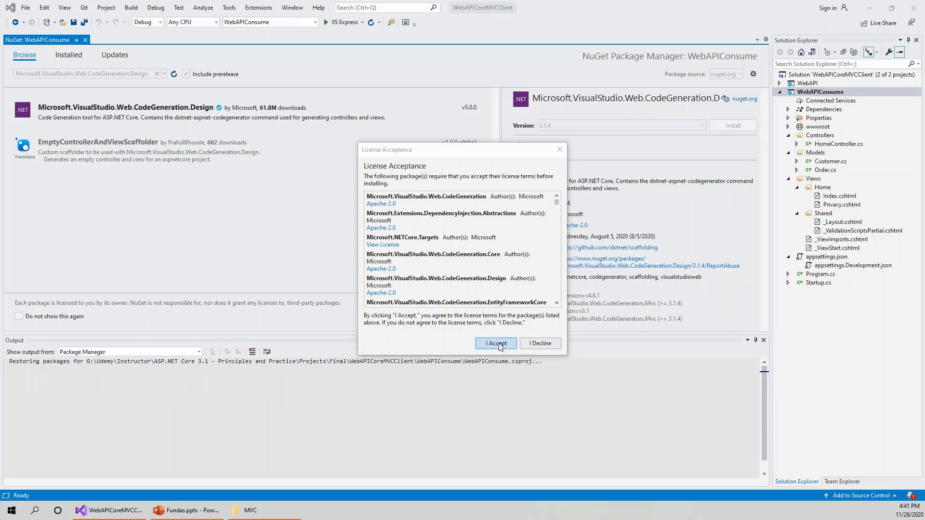
click(495, 343)
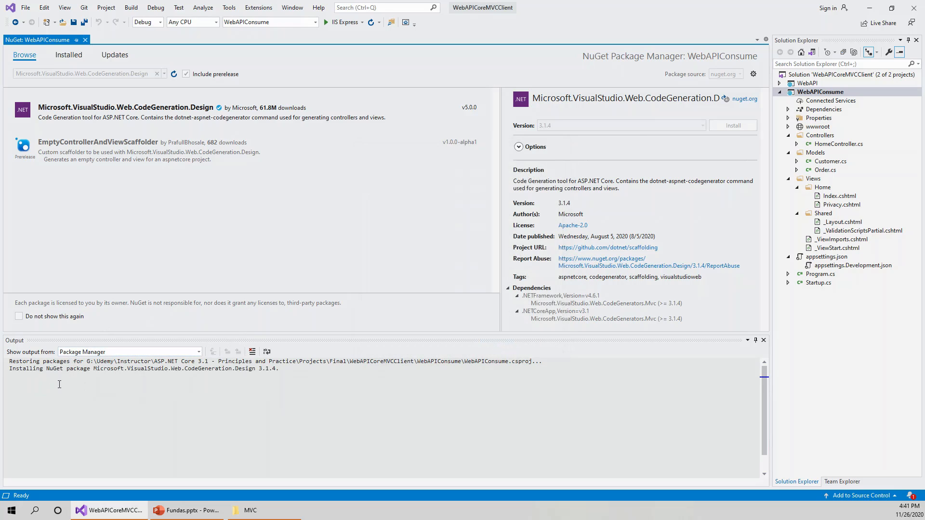
mouse_move(224, 386)
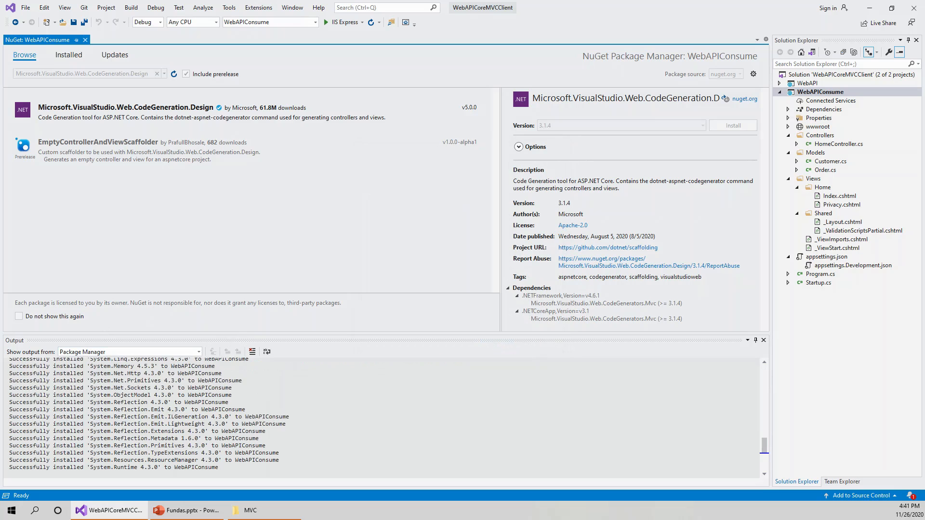
click(17, 482)
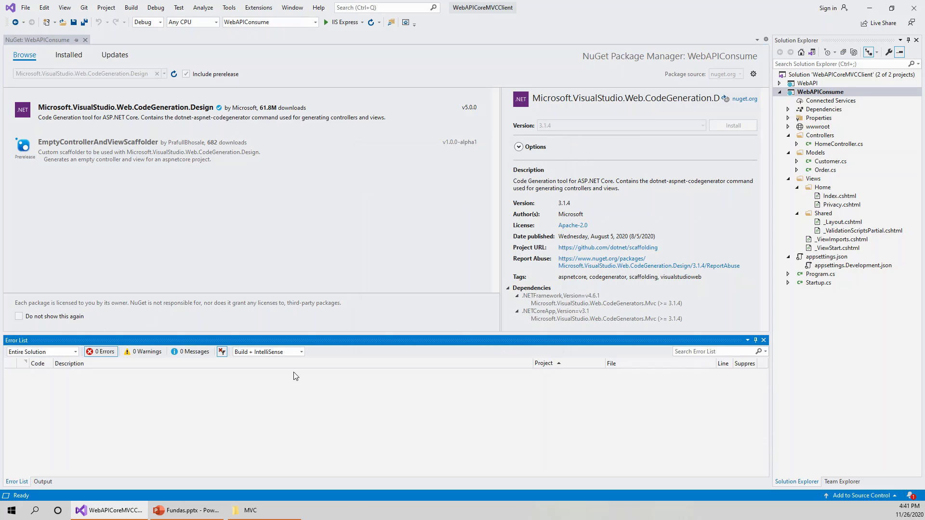
mouse_move(165, 150)
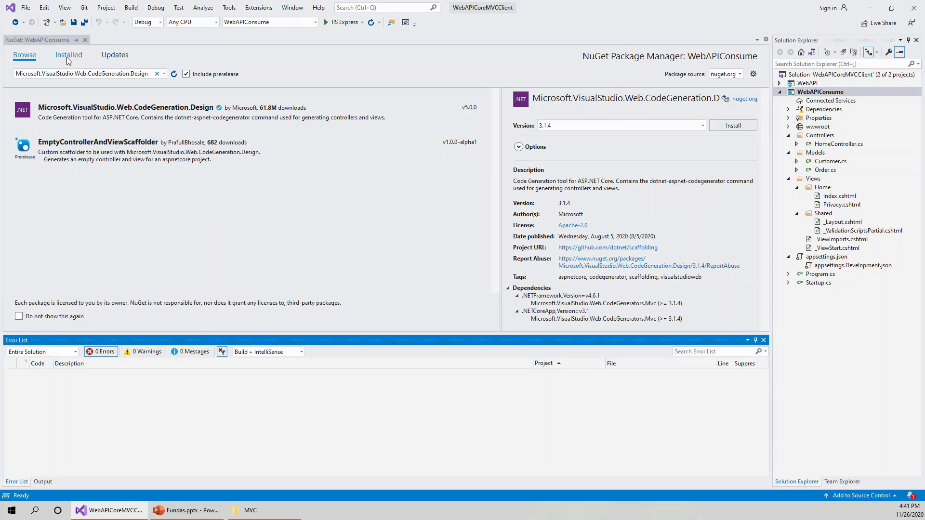
mouse_move(59, 56)
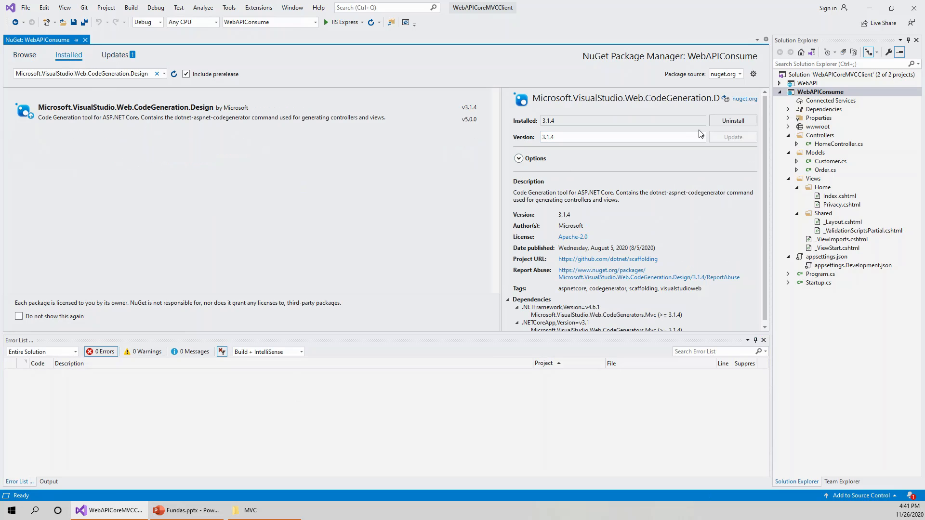
Return to the Browse list with a cleared search, showing Newtonsoft.Json's details.
click(24, 54)
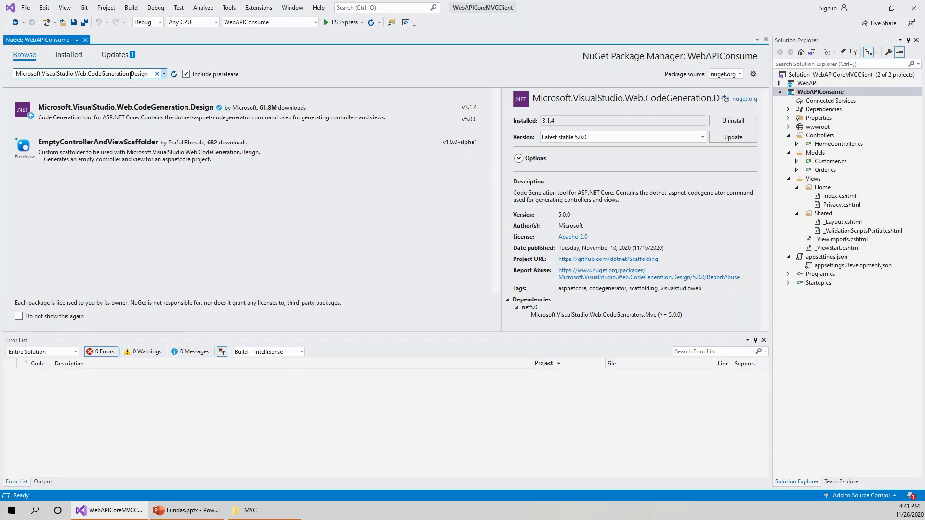
click(157, 74)
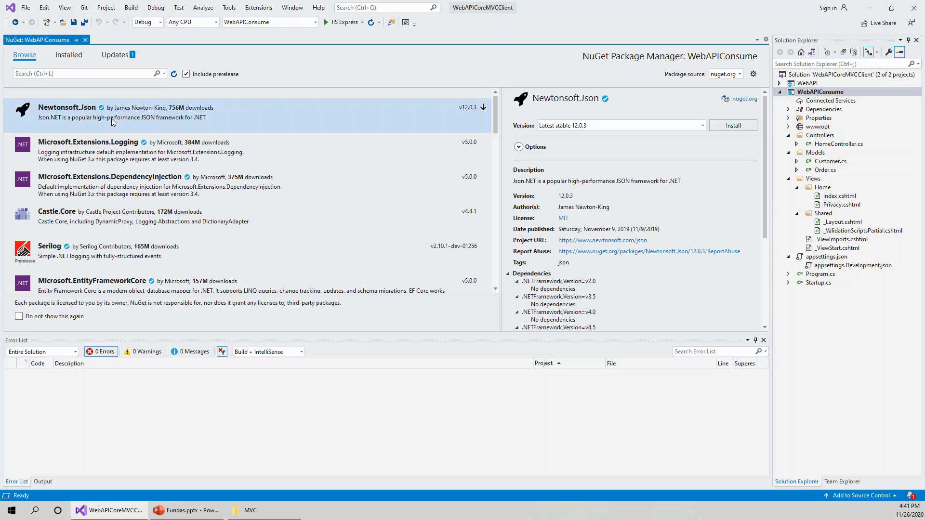
mouse_move(635, 148)
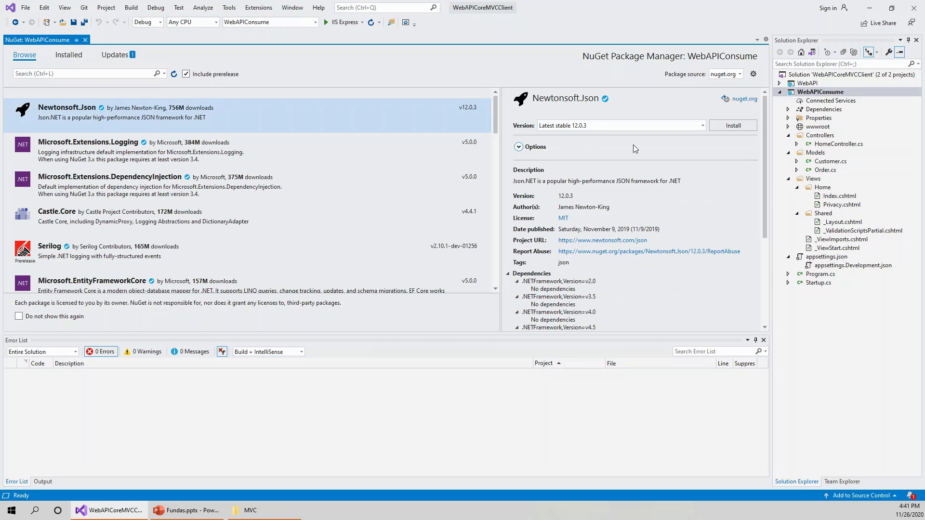
Install Newtonsoft.Json latest stable 12.0.3 into WebAPIConsume.
click(701, 125)
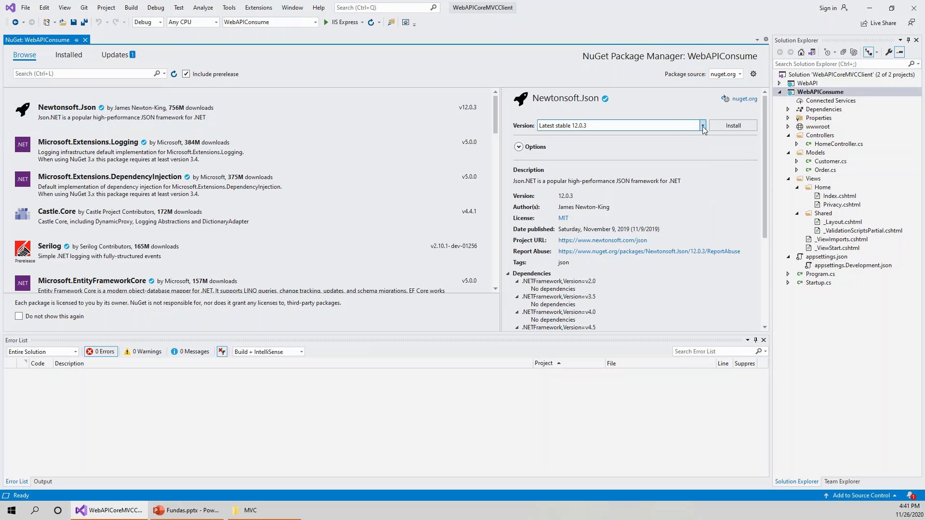
mouse_move(712, 149)
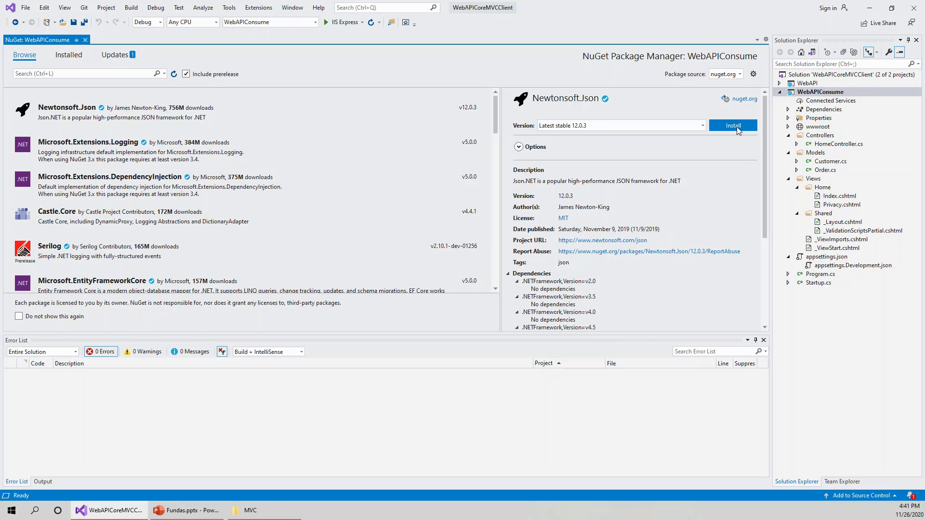
click(732, 125)
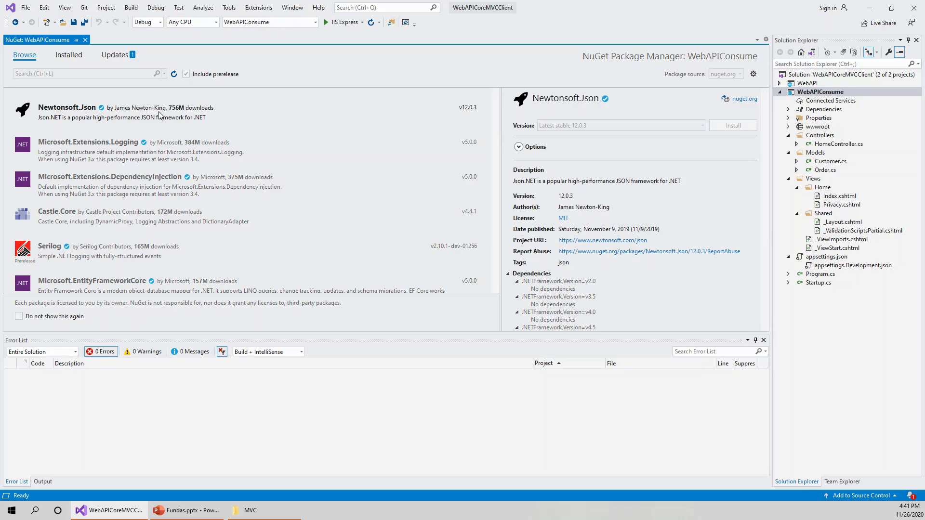
click(732, 126)
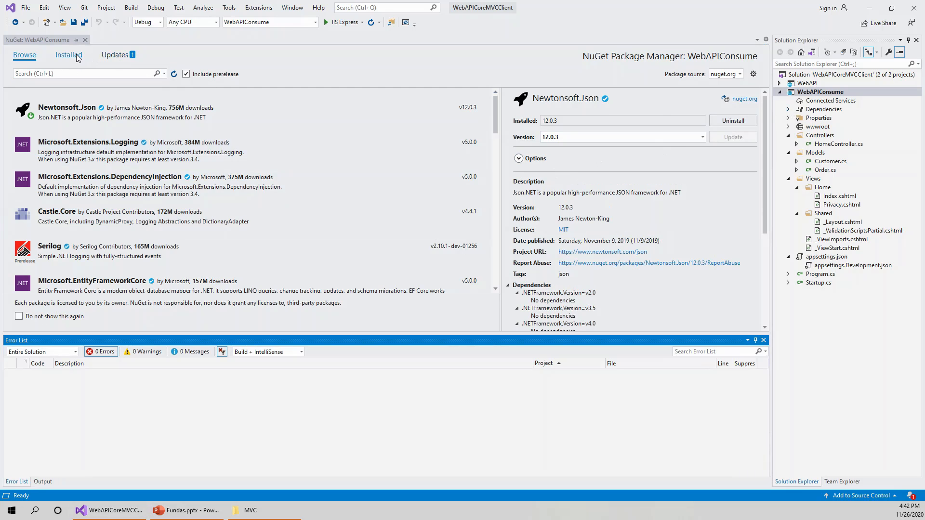
click(65, 54)
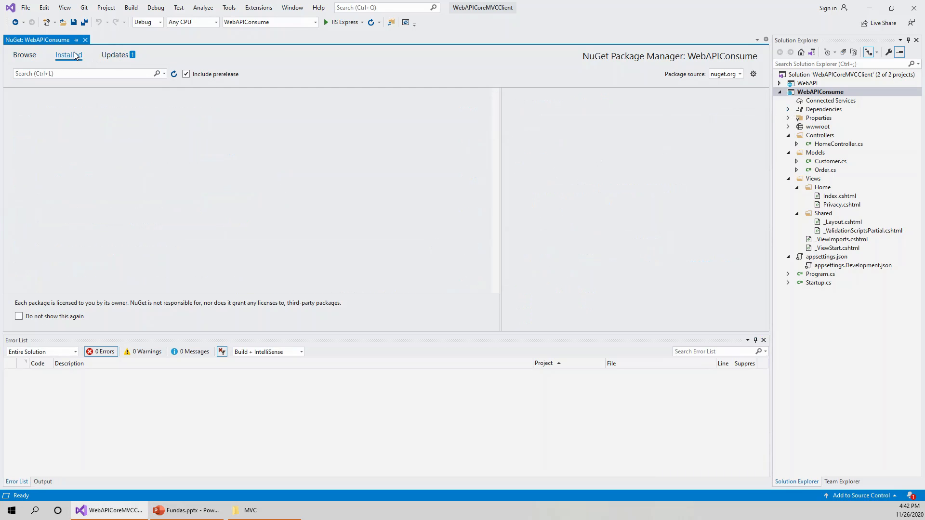
click(68, 54)
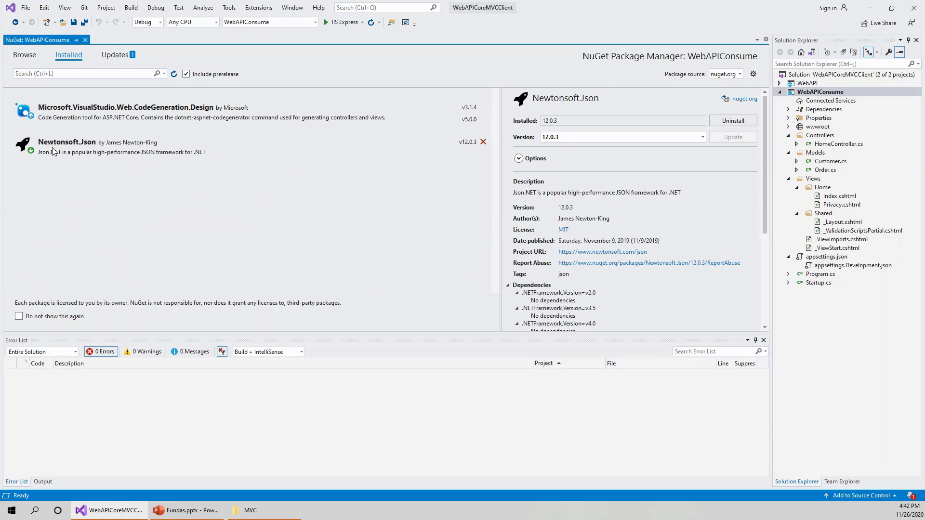
click(24, 55)
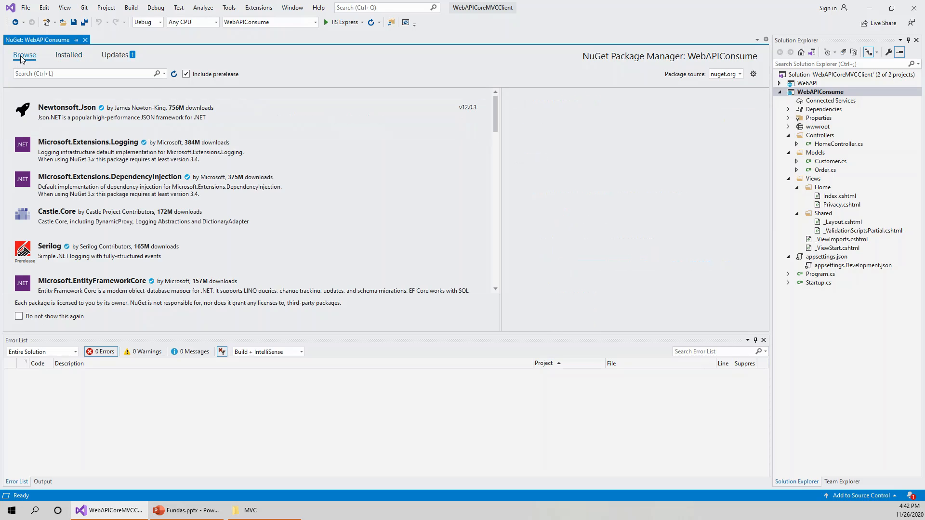
Search the Browse tab for 'System.Data.SqlClient', bringing up its details with latest stable 4.8.2.
click(67, 107)
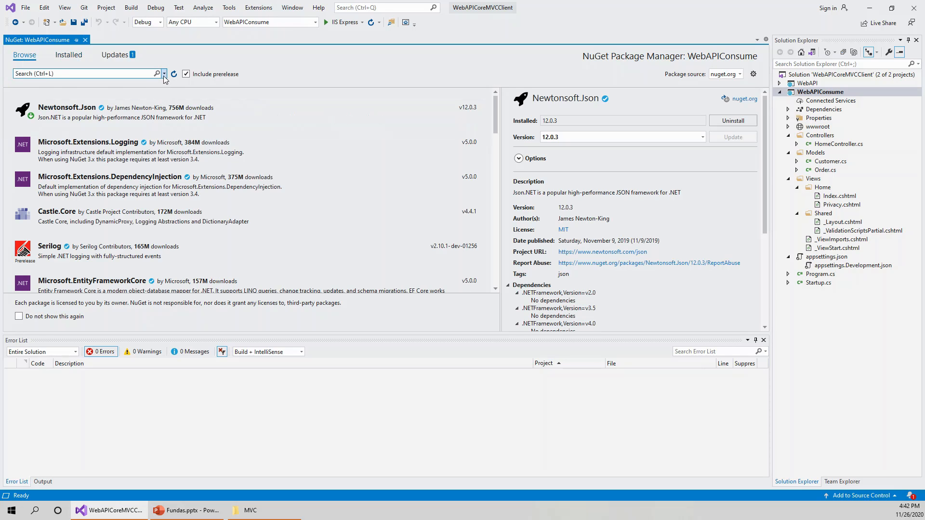
click(165, 73)
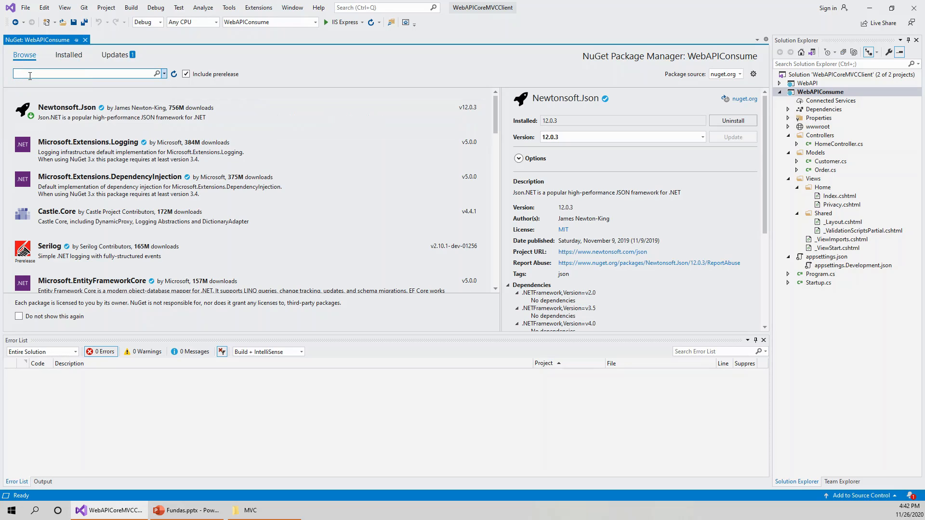
text(S)
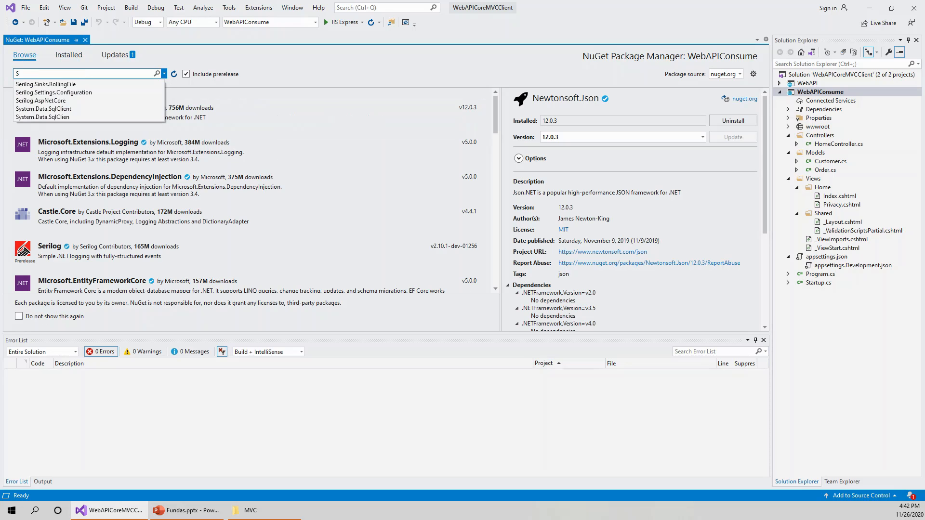
text(ystem.)
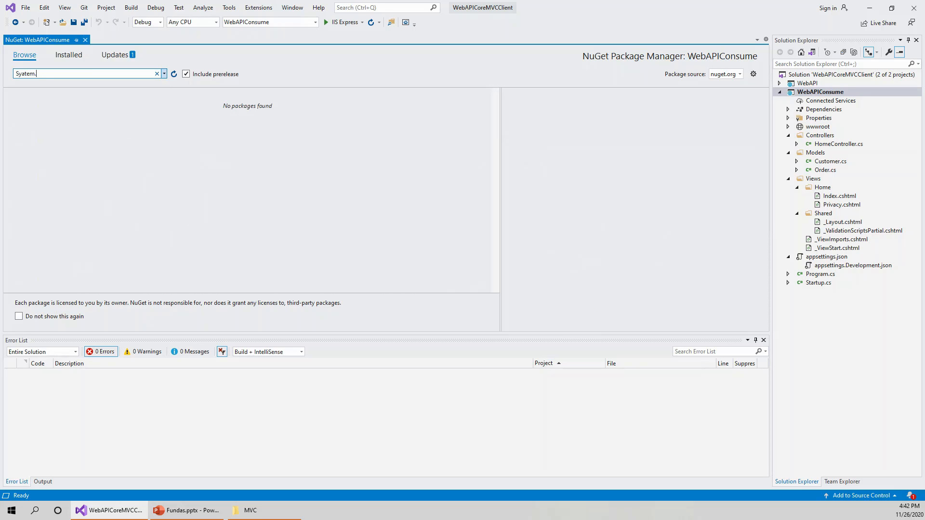
text(Data)
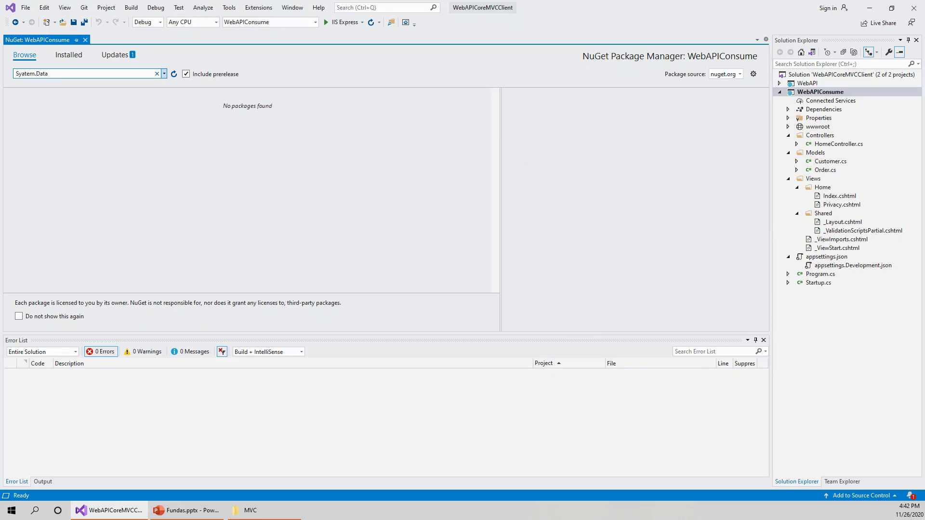
text(S)
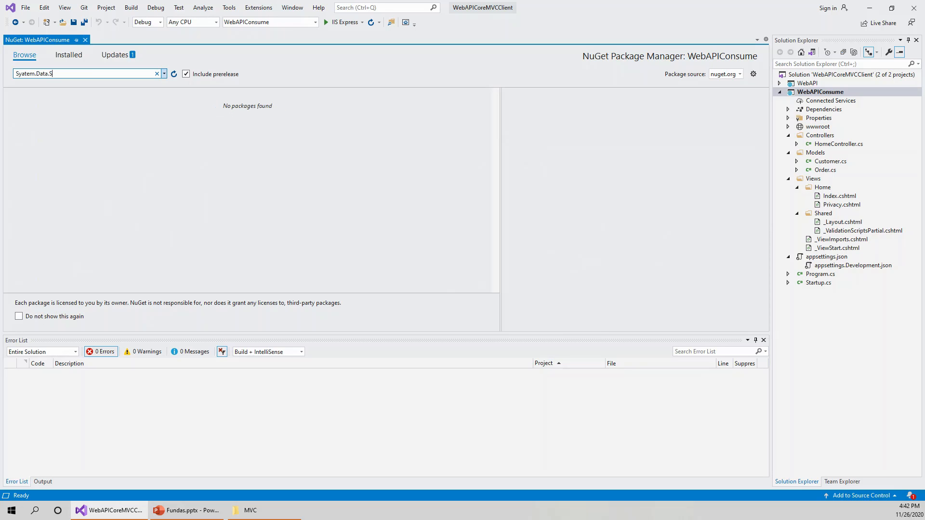
text(qlCli)
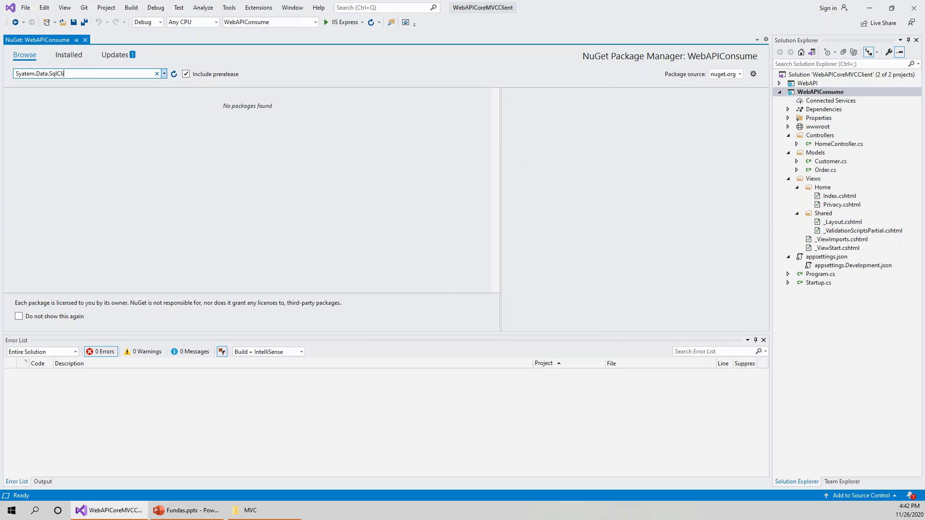
text(ent)
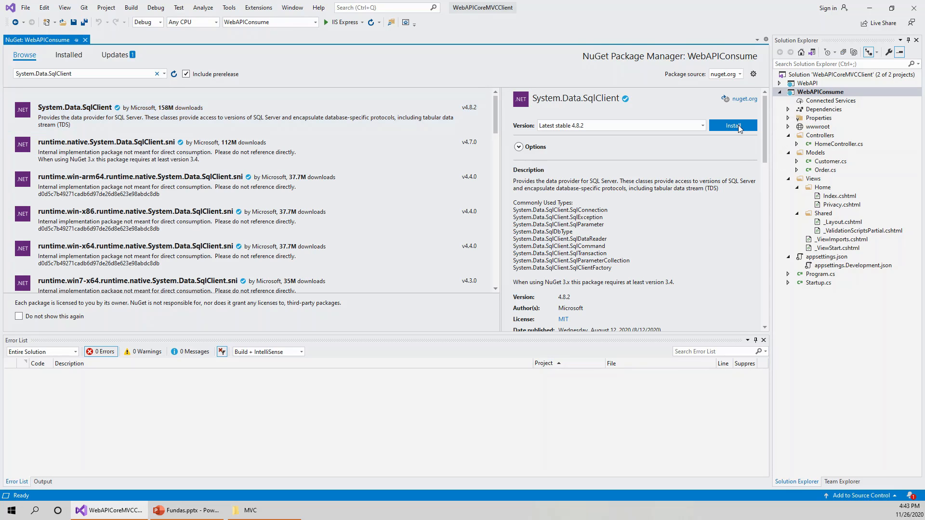
Install System.Data.SqlClient 4.8.2, accepting the dependent packages' licence terms, with zero errors reported.
click(732, 125)
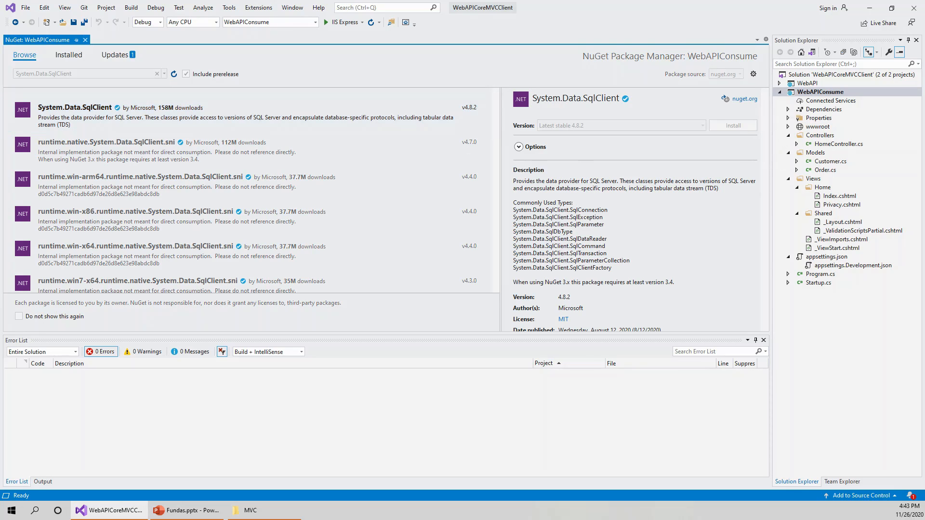
click(42, 482)
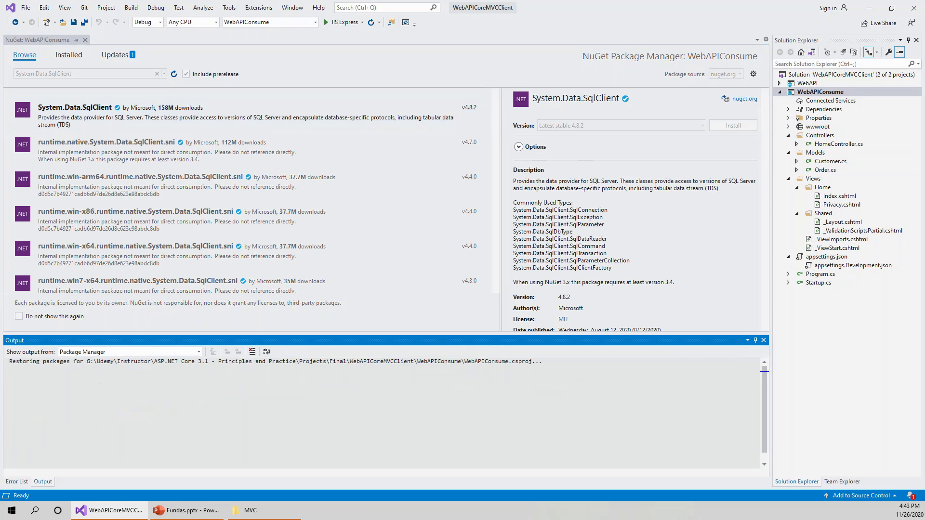
click(732, 125)
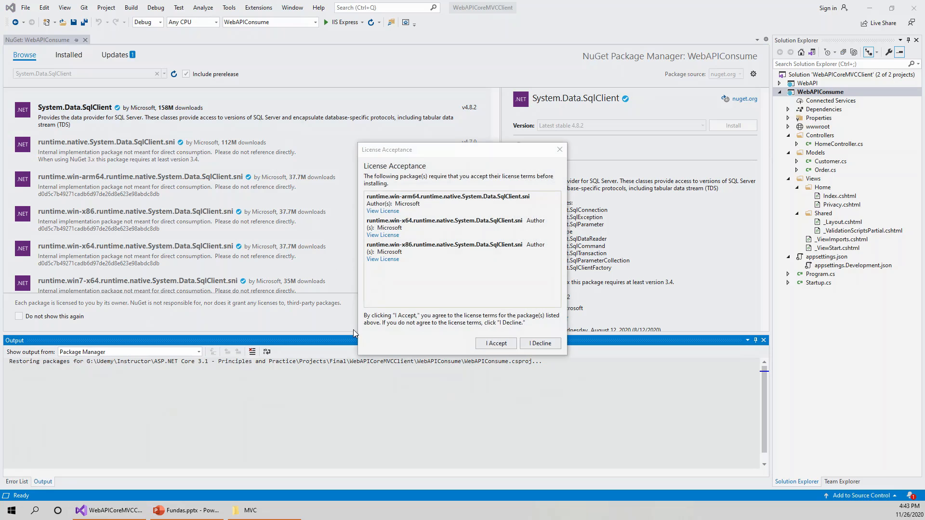
click(495, 343)
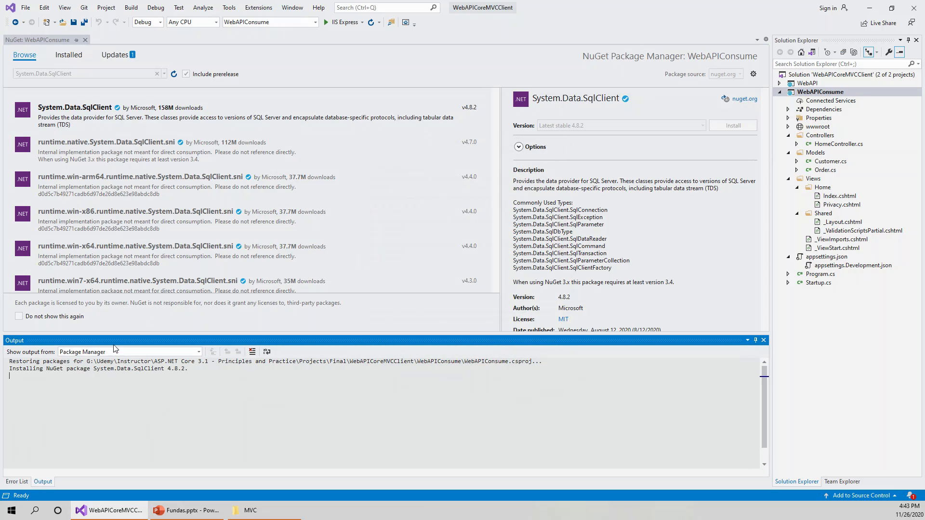
click(16, 482)
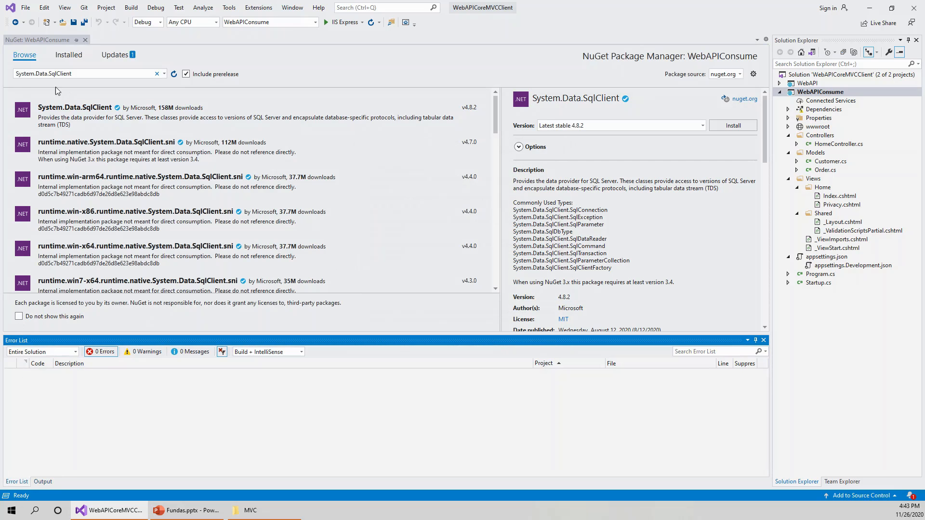
mouse_move(68, 54)
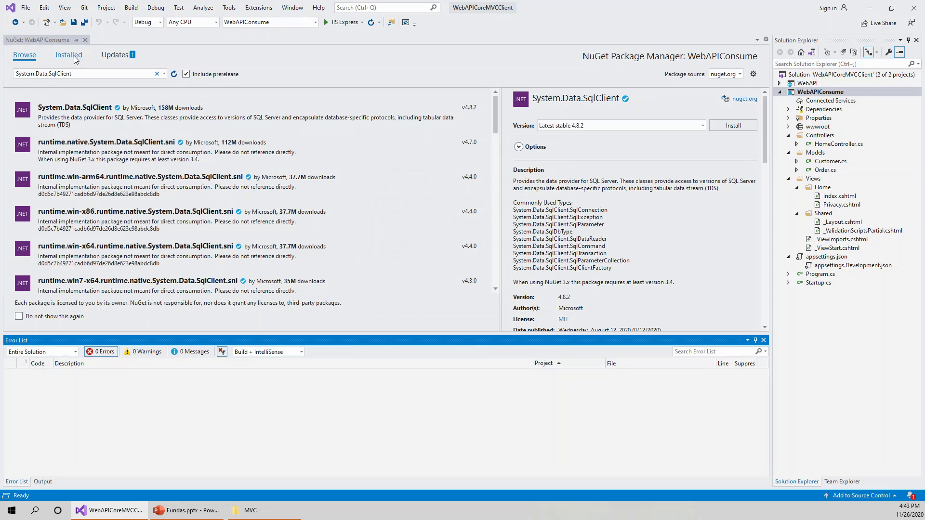
List the Installed packages: CodeGeneration.Design, Newtonsoft.Json and System.Data.SqlClient 4.8.2.
click(732, 126)
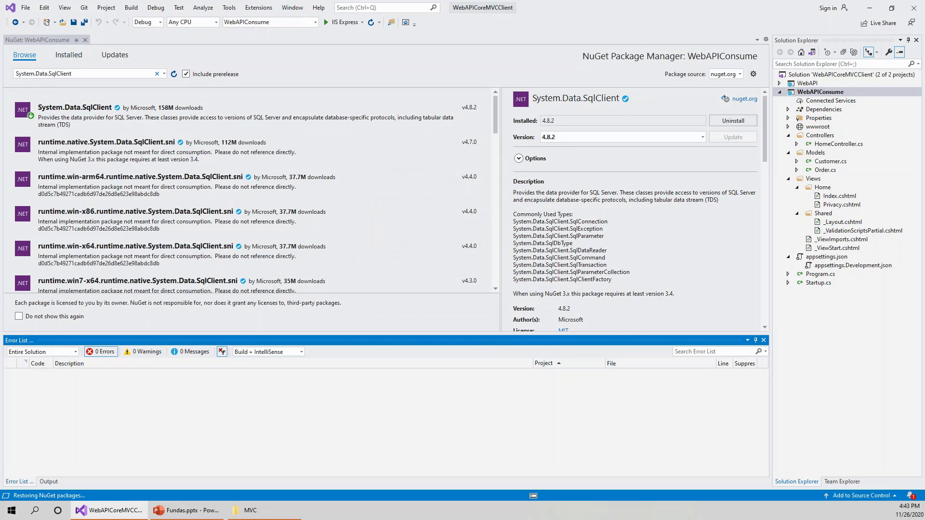
click(68, 54)
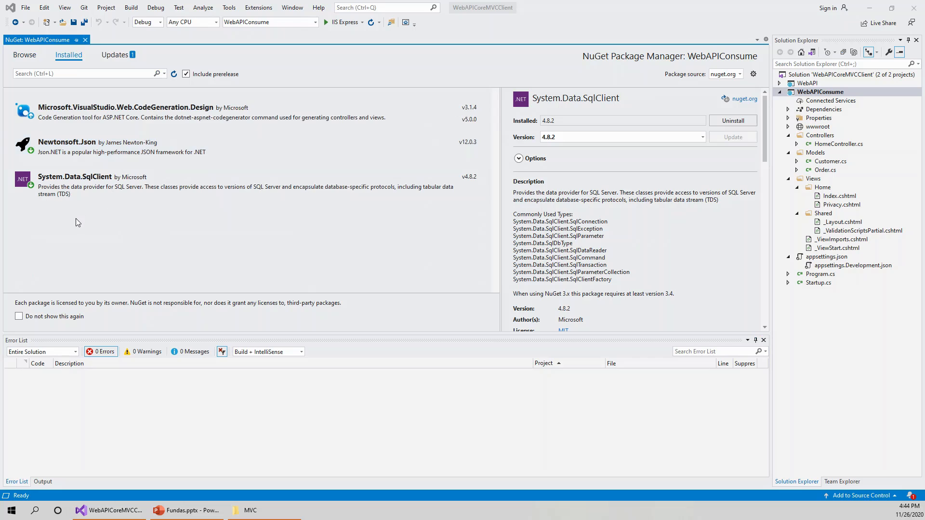
mouse_move(223, 220)
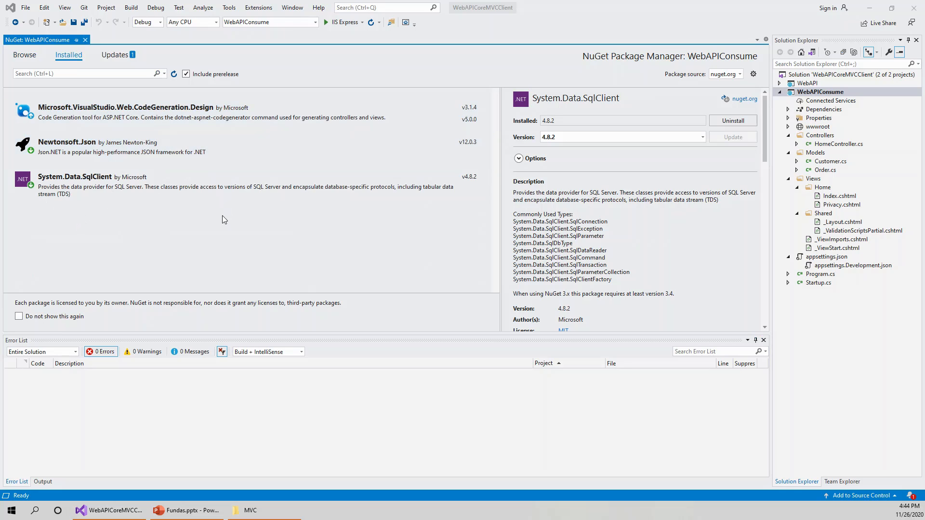
mouse_move(106, 207)
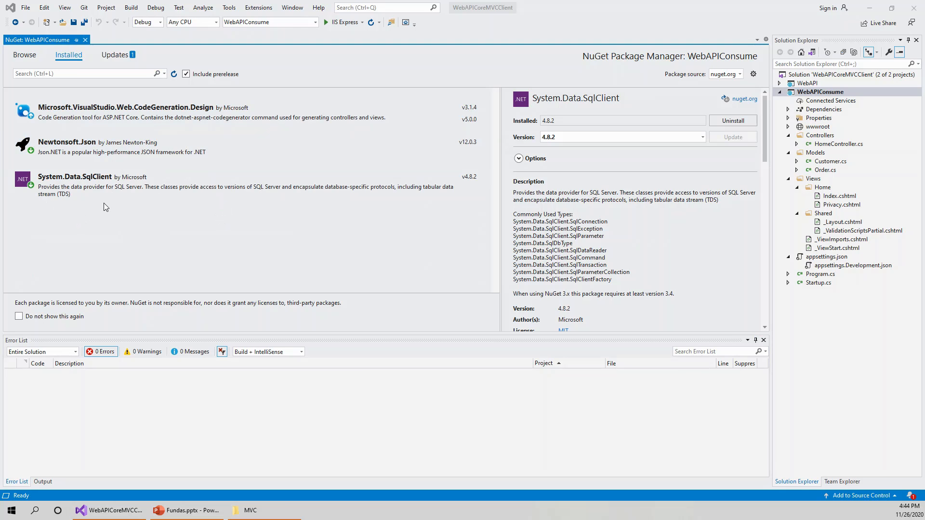
mouse_move(105, 204)
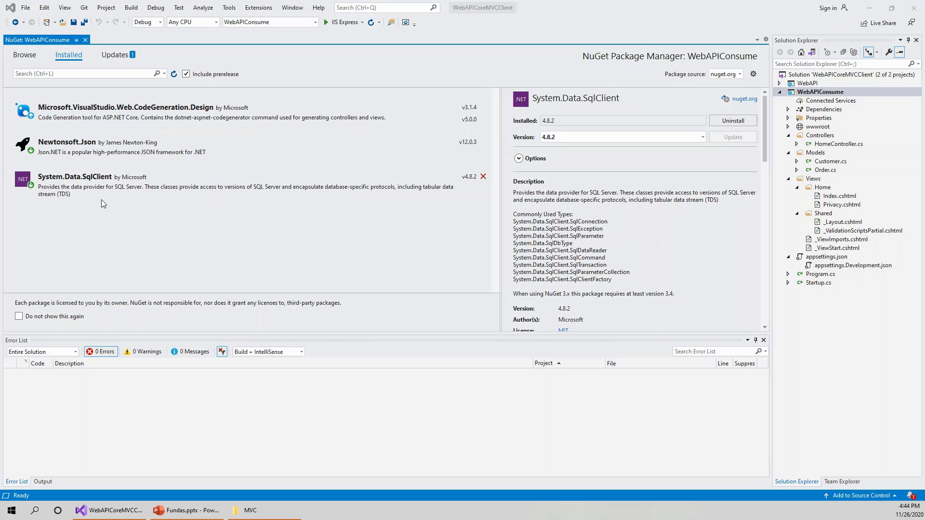
mouse_move(104, 203)
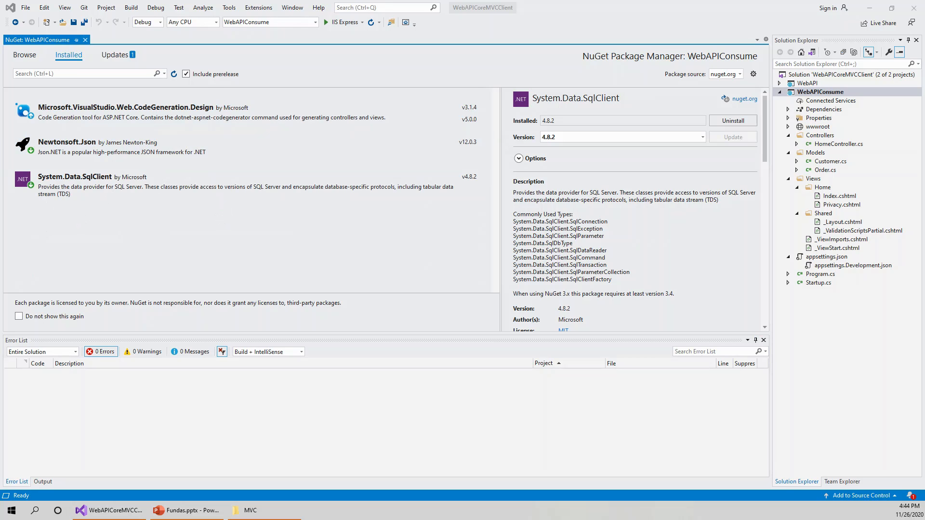